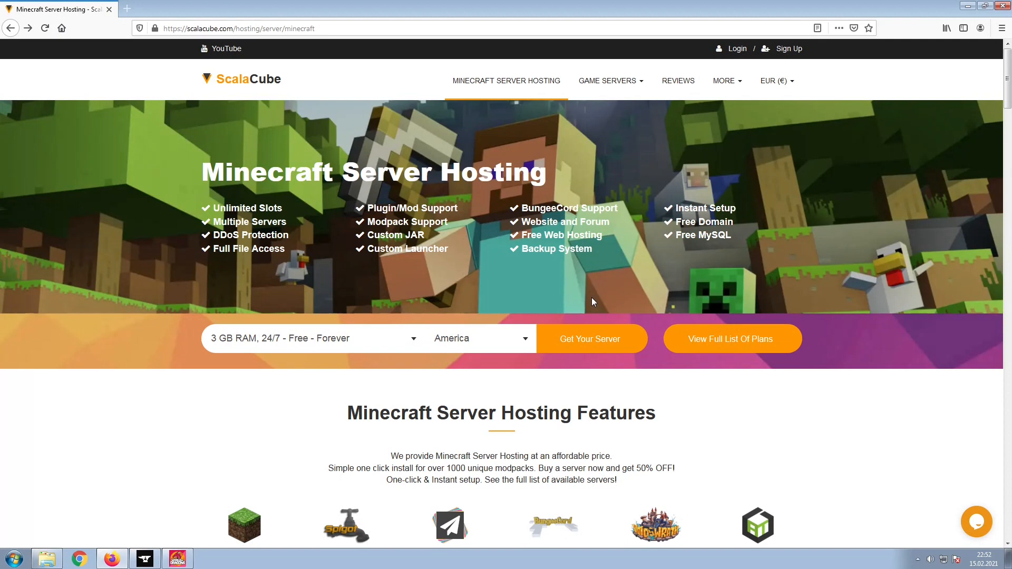
pyautogui.moveTo(589, 338)
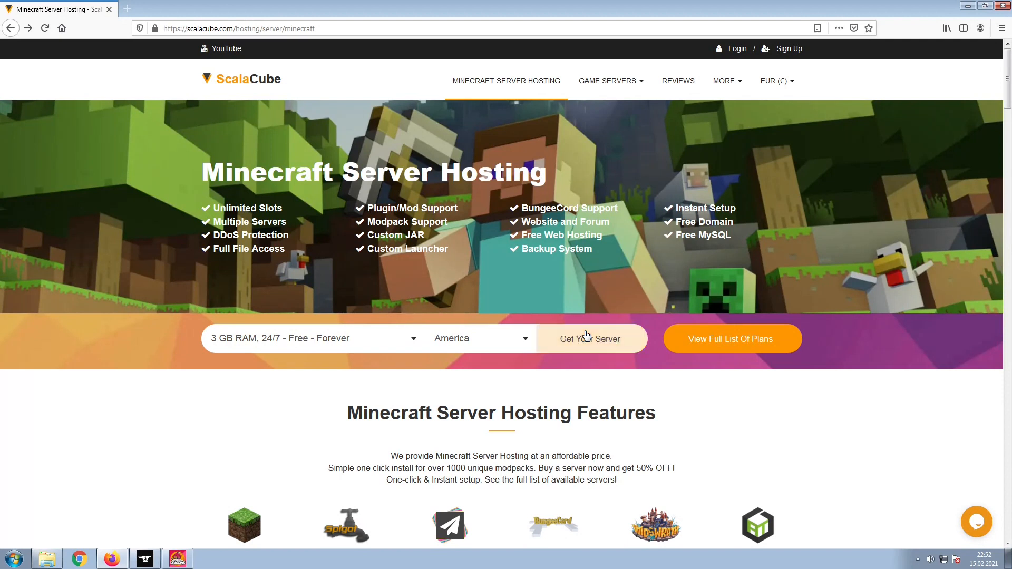
# Begin the order for the free 3 GB RAM, 24/7 server hosted in America
pyautogui.click(588, 338)
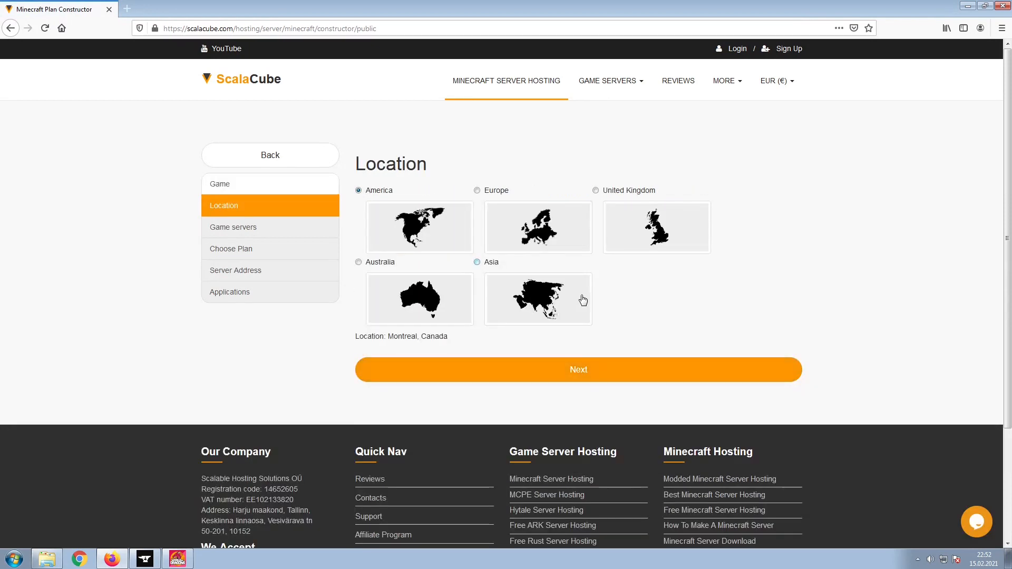
pyautogui.moveTo(642, 304)
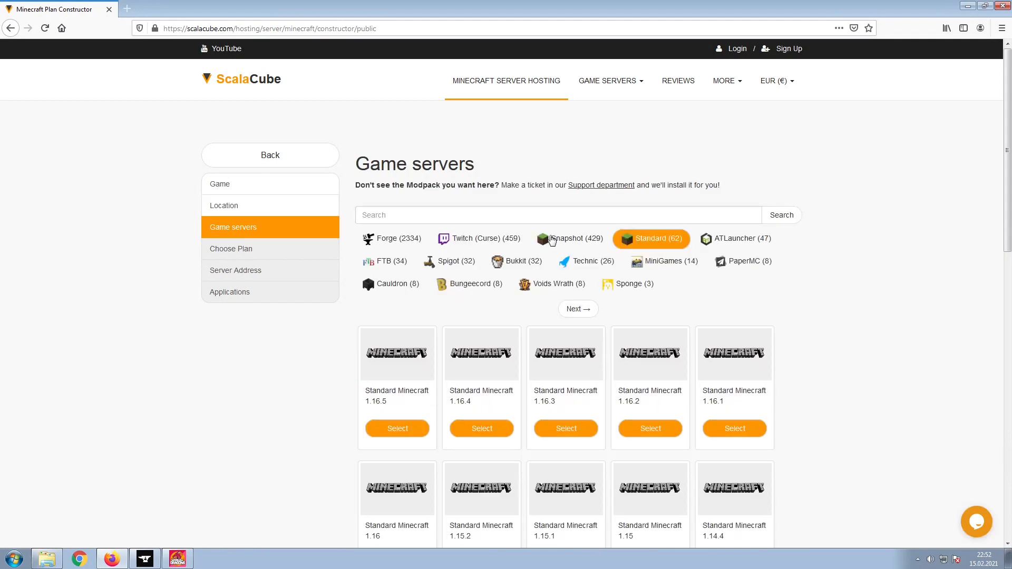
# Search for and add the 'World of Dragons' modpack, then continue to the server address step
pyautogui.write('World of Dragons')
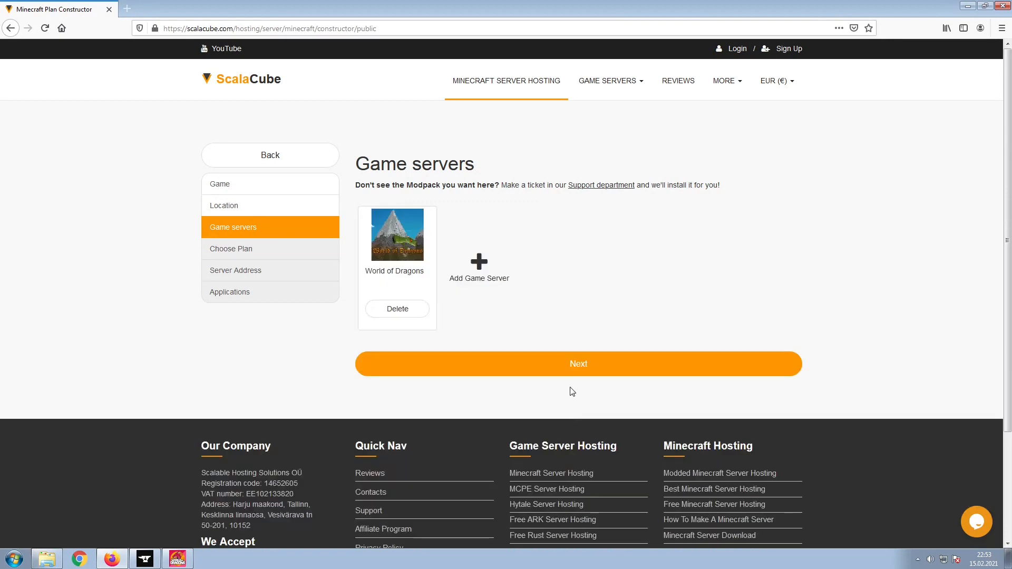
pyautogui.click(578, 364)
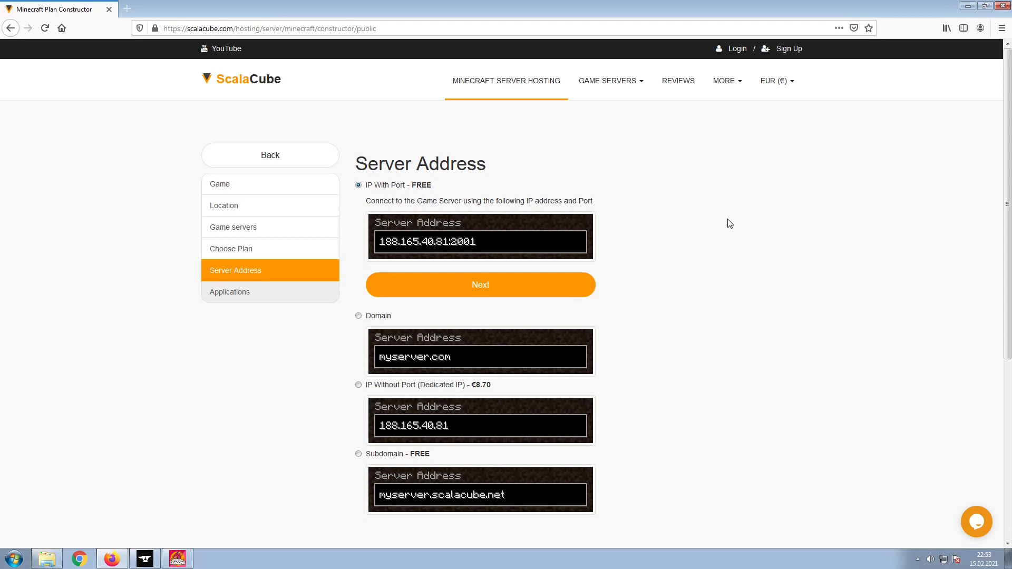
# Keep the free 'IP With Port' server address and continue to Applications
pyautogui.click(480, 285)
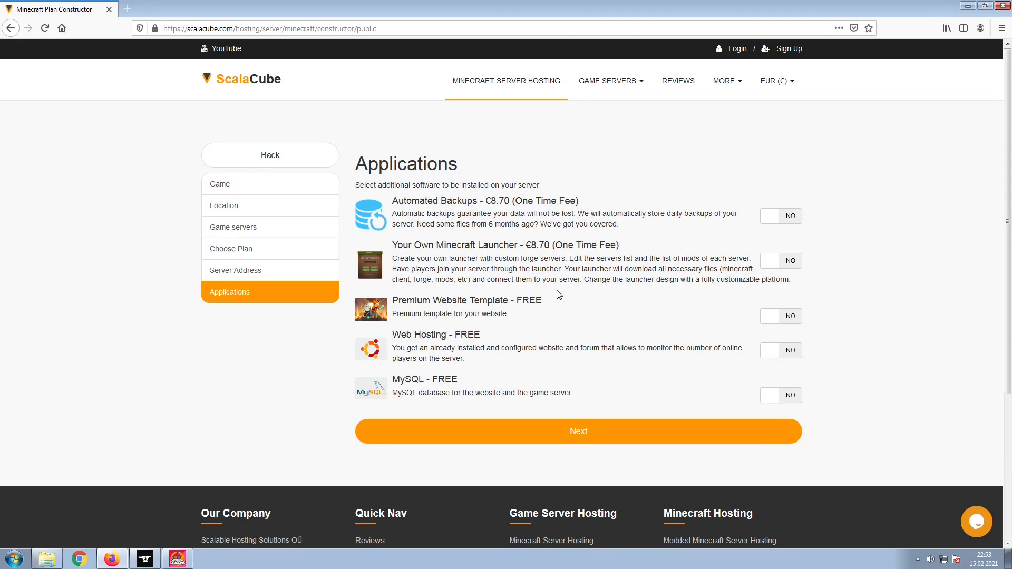
pyautogui.moveTo(536, 438)
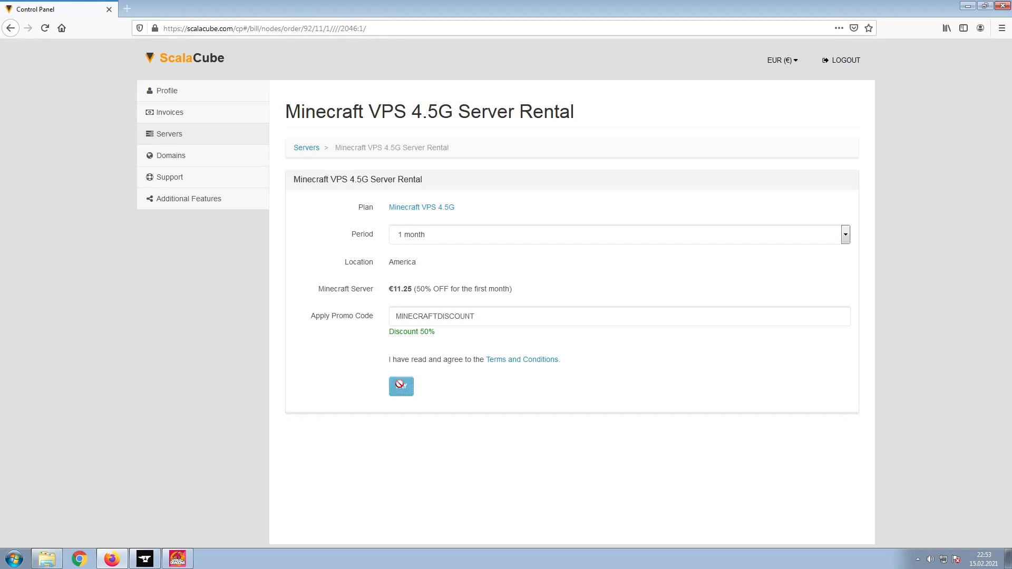
# Submit the Minecraft VPS 4.5G order with MINECRAFTDISCOUNT applied, reaching the €11.25 Pay page
pyautogui.click(400, 386)
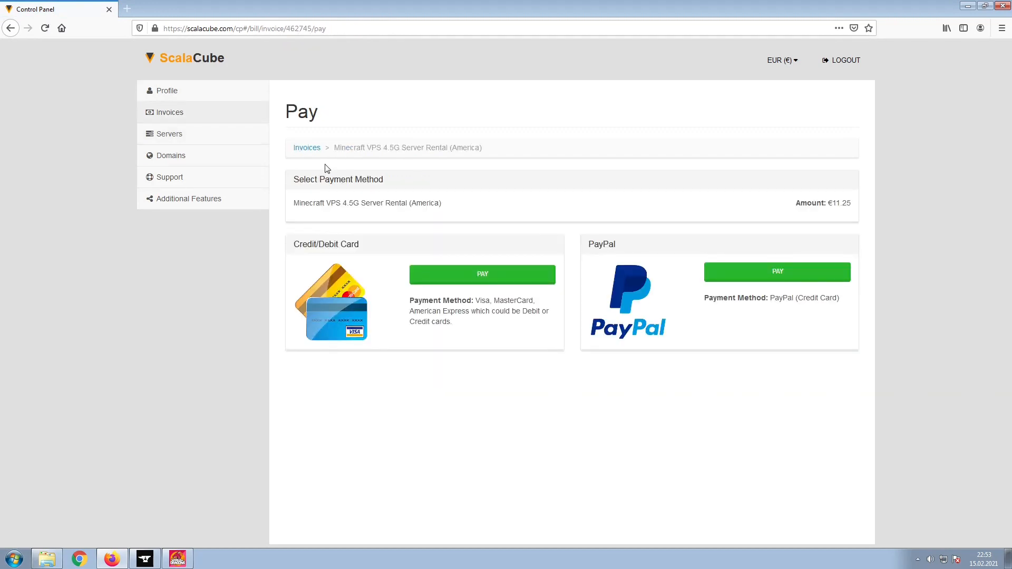
pyautogui.moveTo(274, 137)
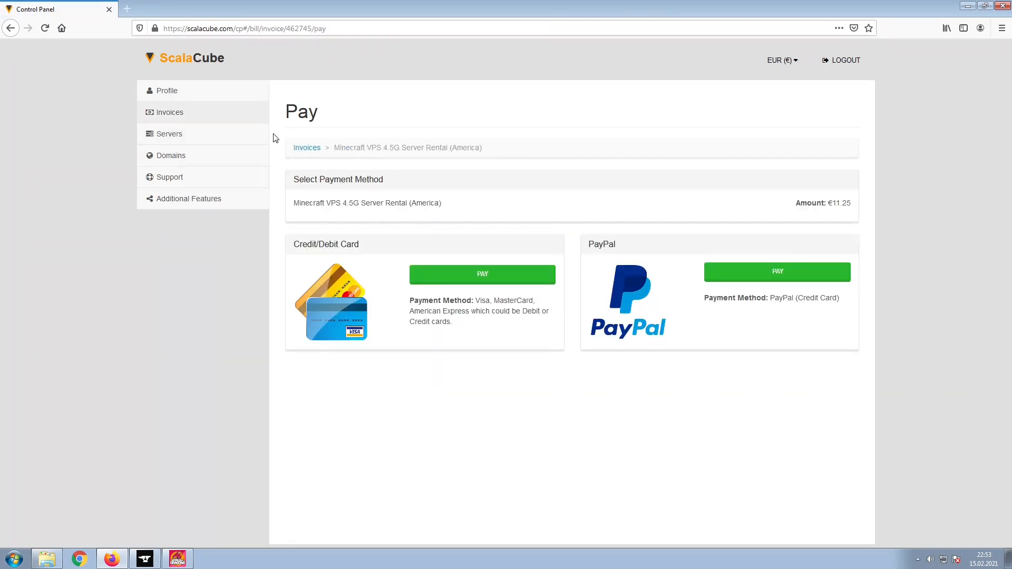
pyautogui.moveTo(267, 141)
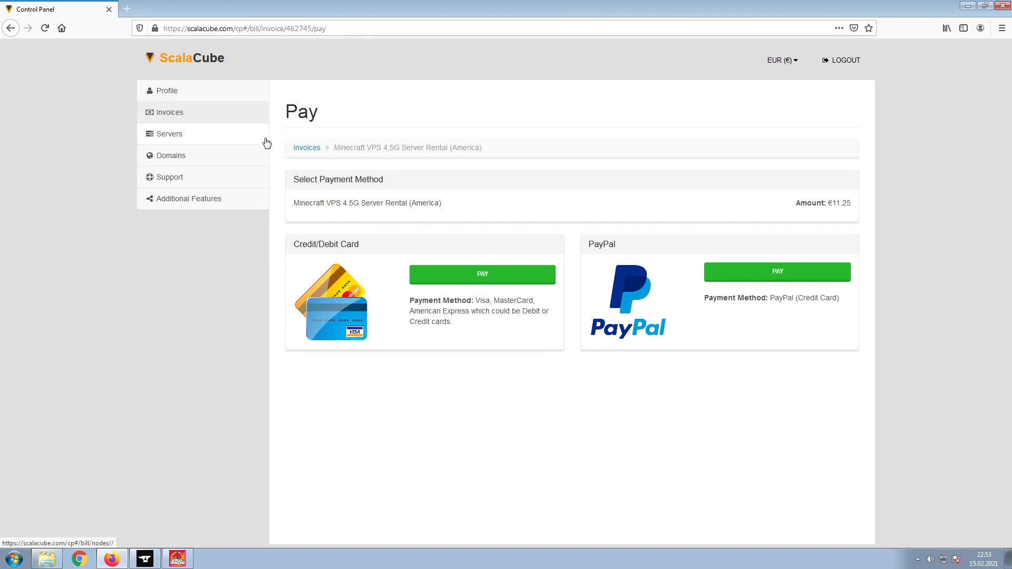
# Go to the owned servers, manage the World of Dragons Minecraft server and copy its Server IP
pyautogui.click(169, 134)
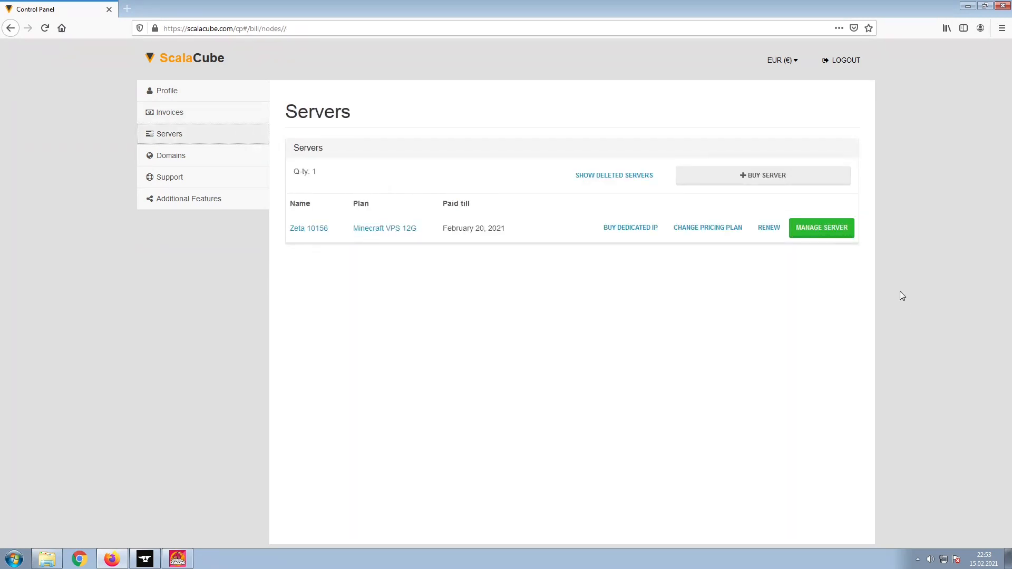
pyautogui.click(820, 227)
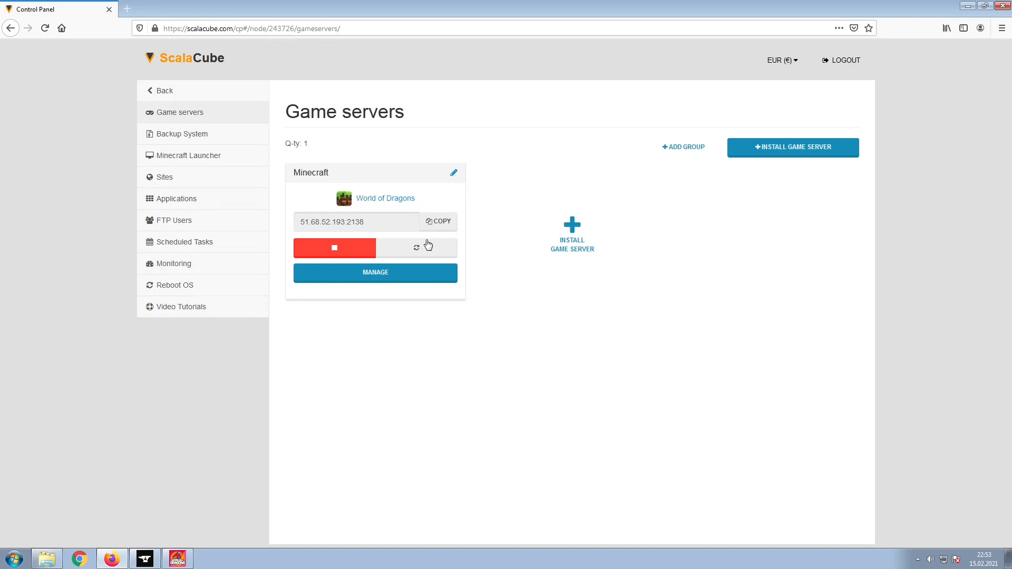
pyautogui.click(376, 272)
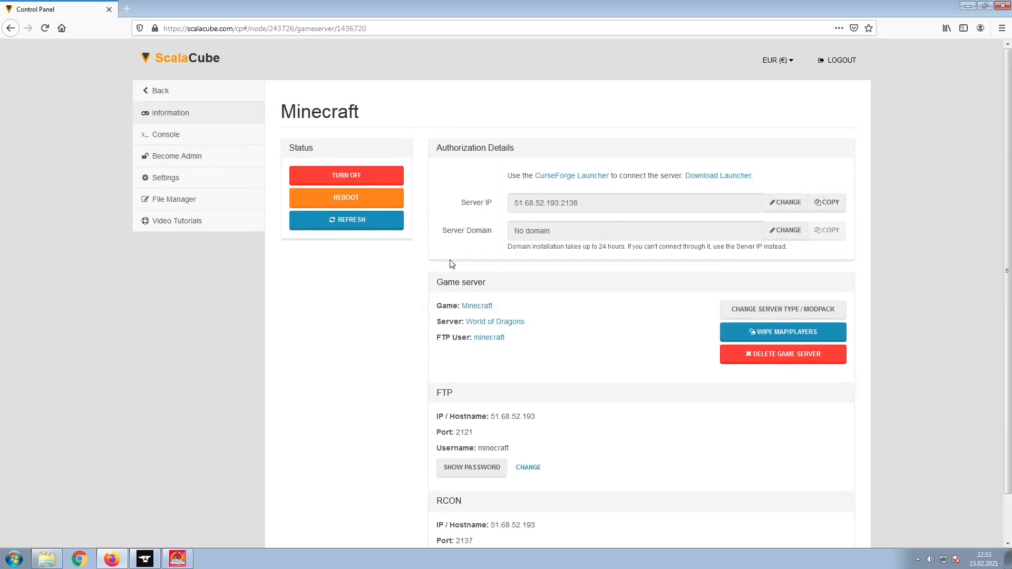
pyautogui.moveTo(865, 203)
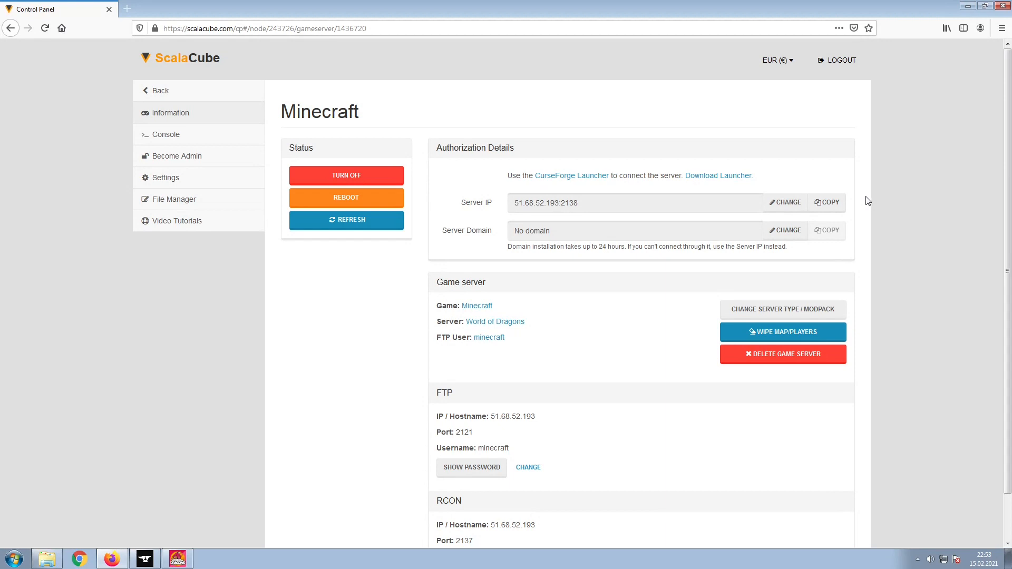
pyautogui.click(827, 202)
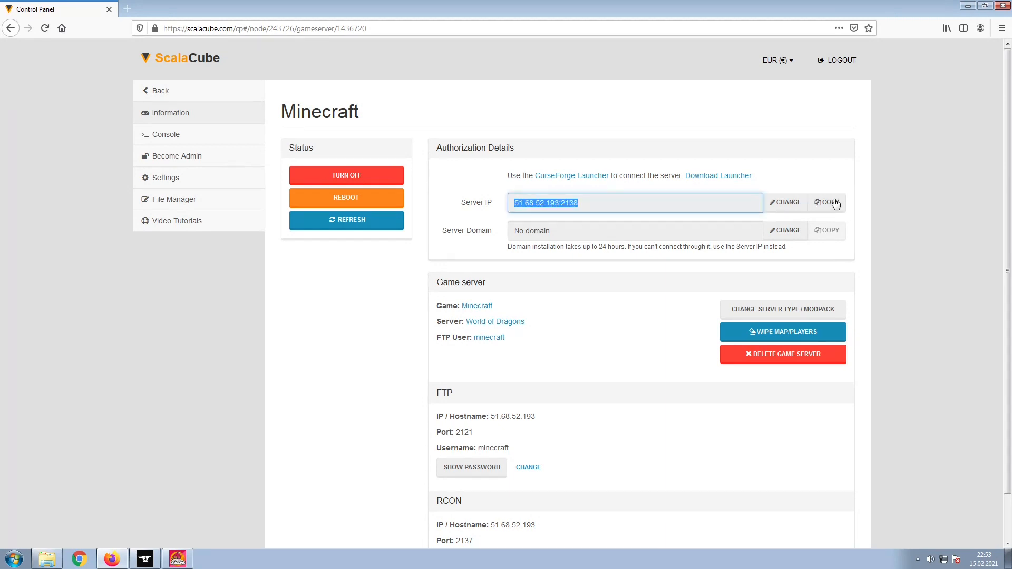
pyautogui.moveTo(861, 205)
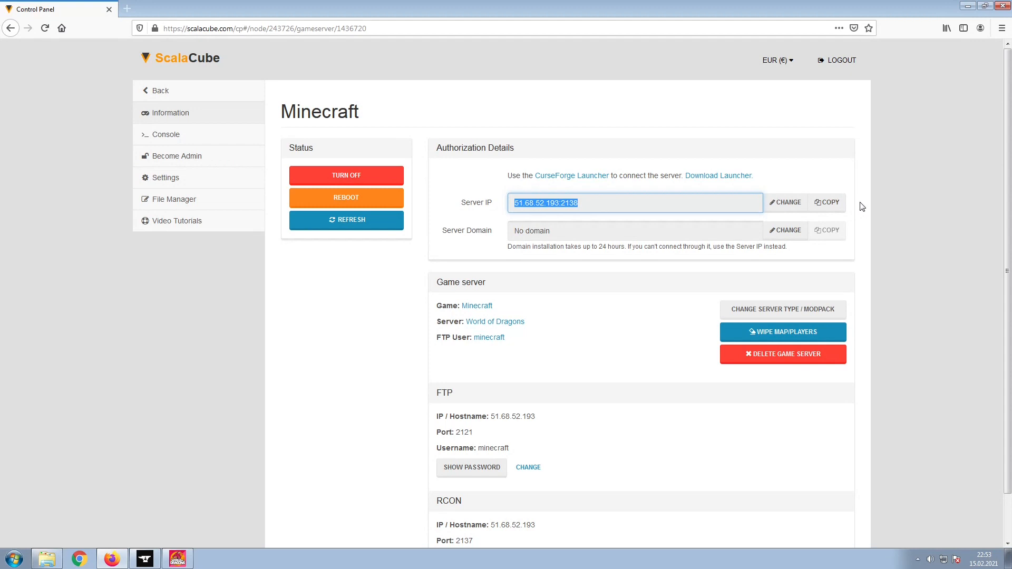
pyautogui.moveTo(455, 349)
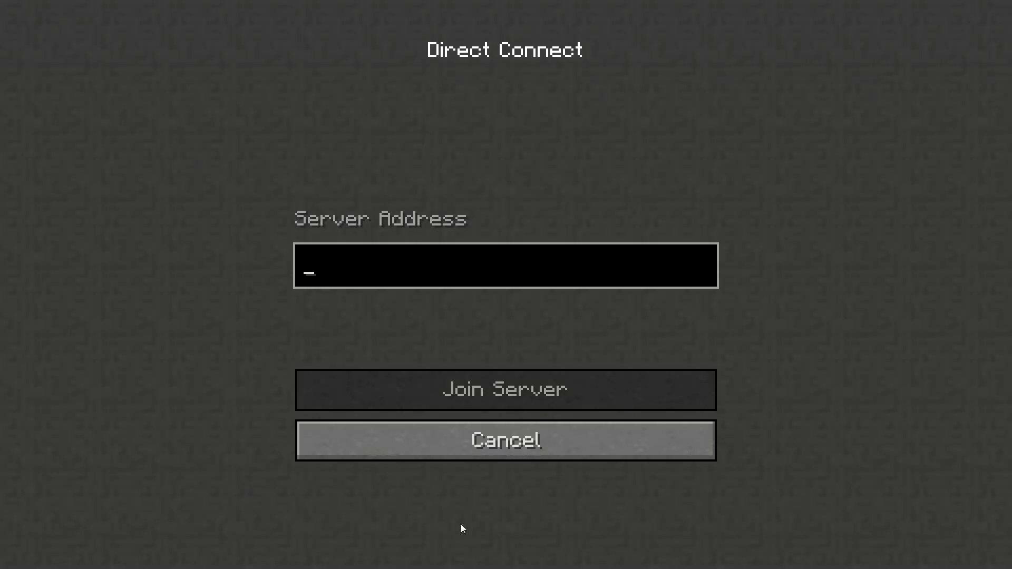
# Use Direct Connect with the copied server address to join the rented server
pyautogui.click(505, 389)
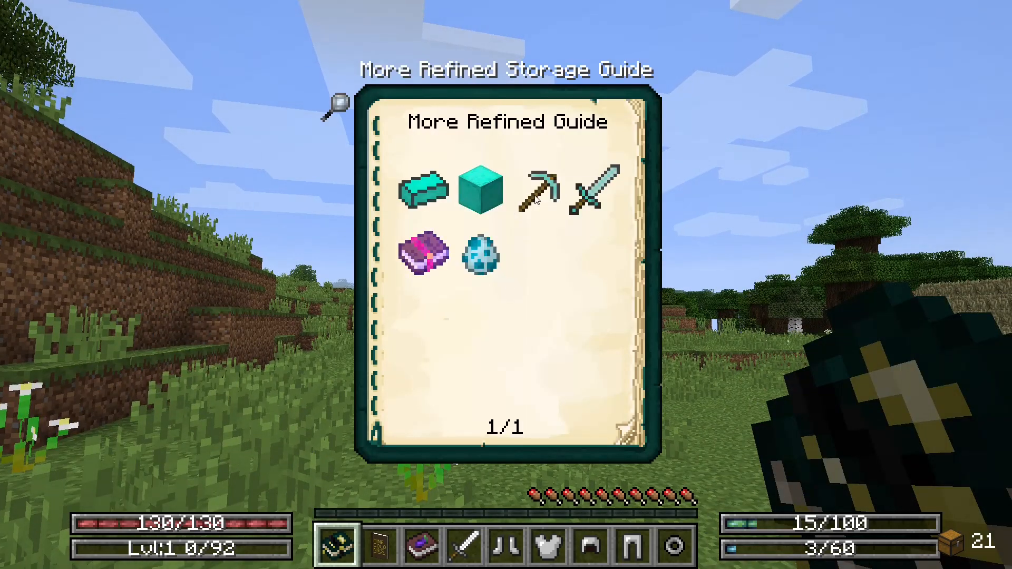
# Browse the guide's Items section from Crystalized Ingot to the Infusion Furnace crafting recipe
pyautogui.click(539, 192)
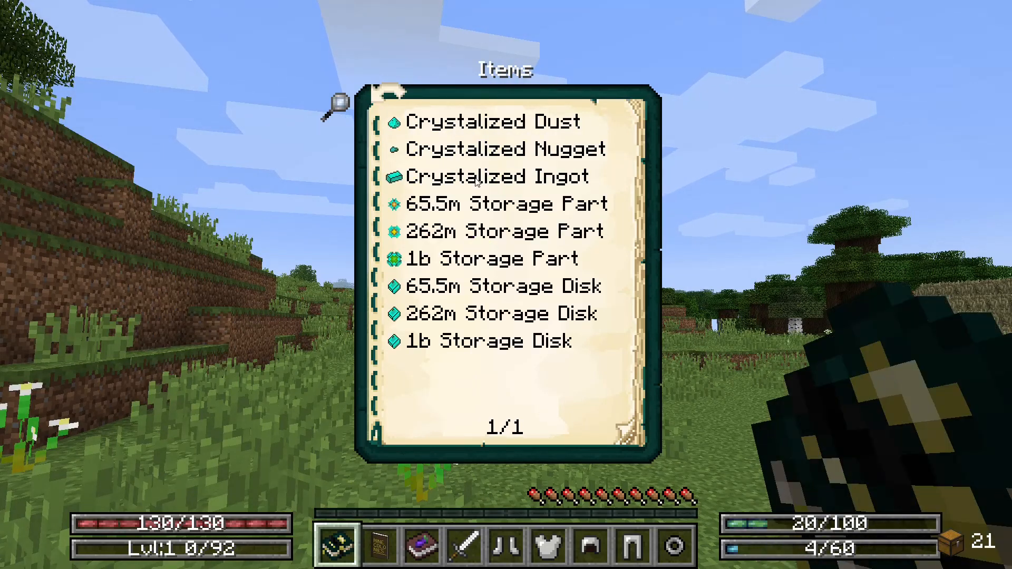
pyautogui.click(495, 176)
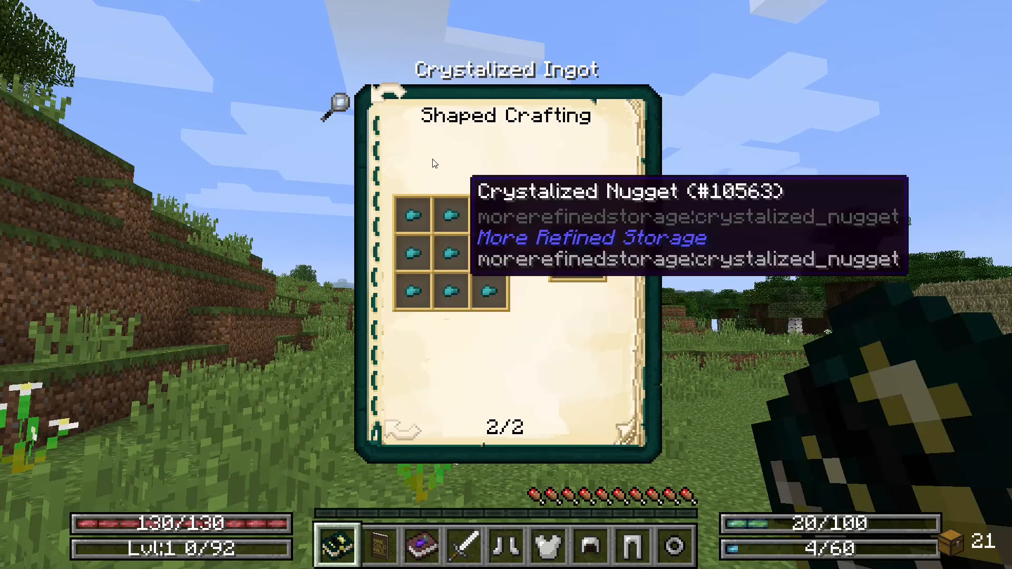
pyautogui.click(401, 429)
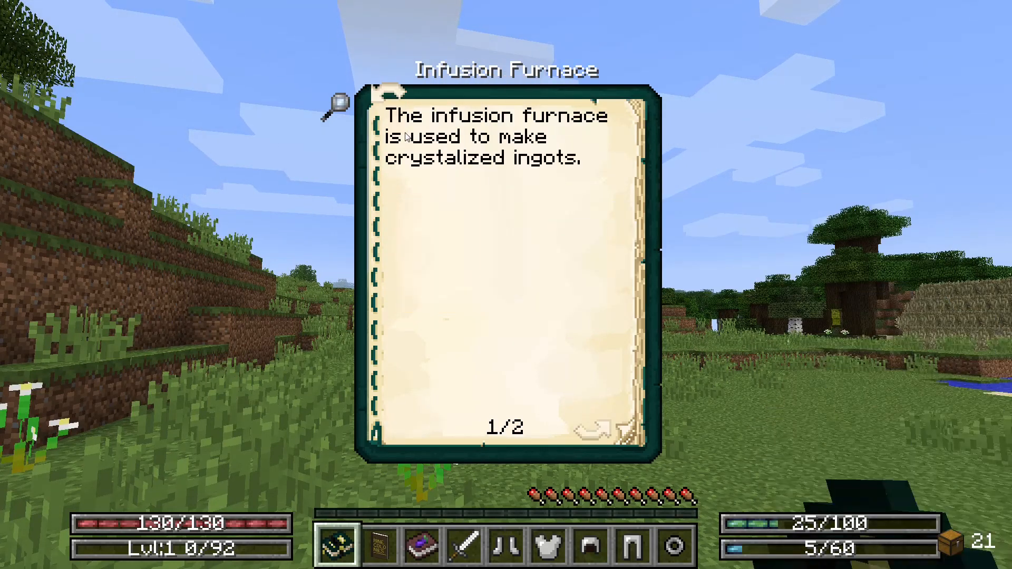
pyautogui.click(611, 430)
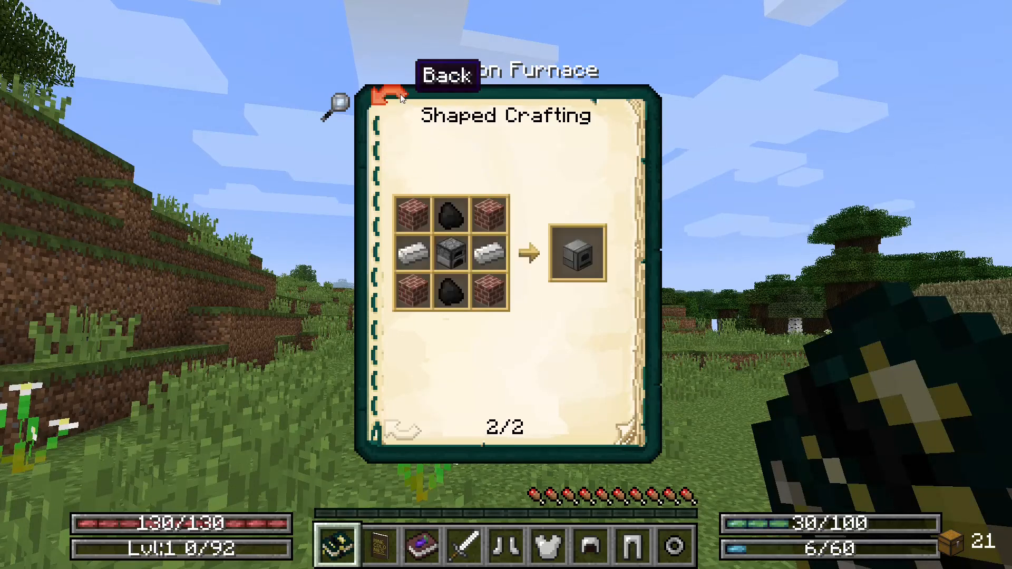
# Go back an entry and page through the Tipped Arrow crafting recipe pages
pyautogui.click(381, 97)
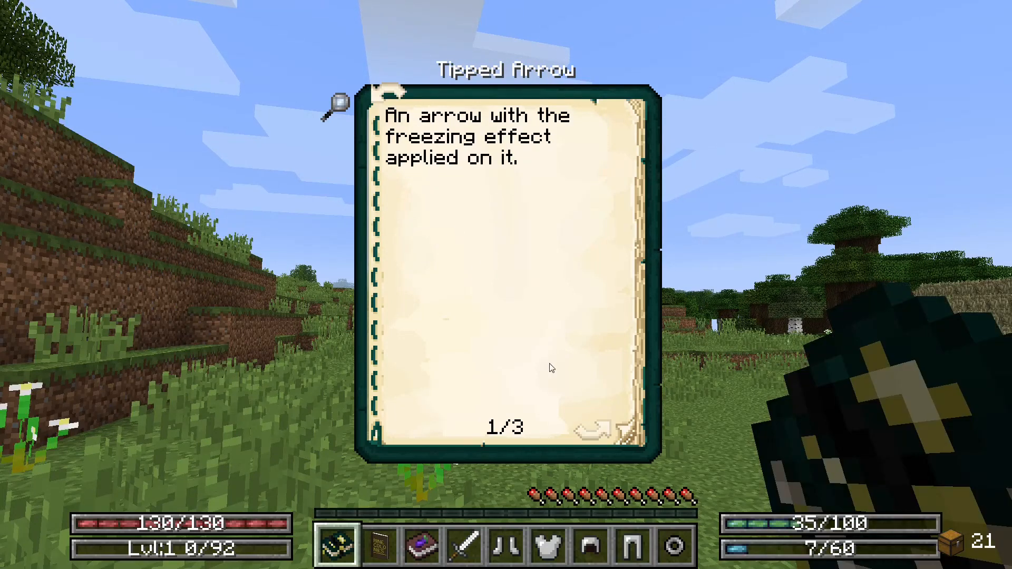
pyautogui.click(594, 433)
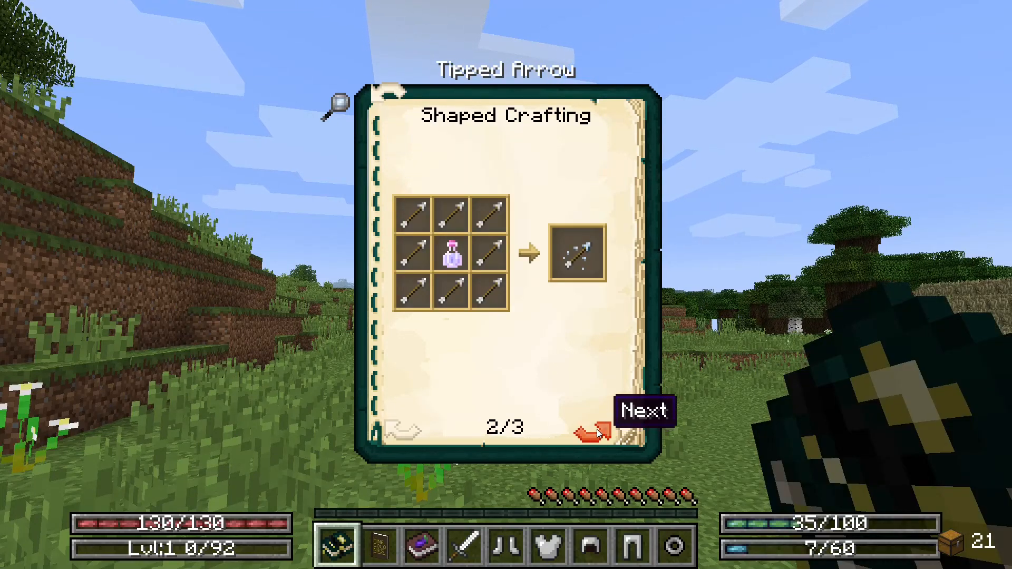
pyautogui.click(593, 432)
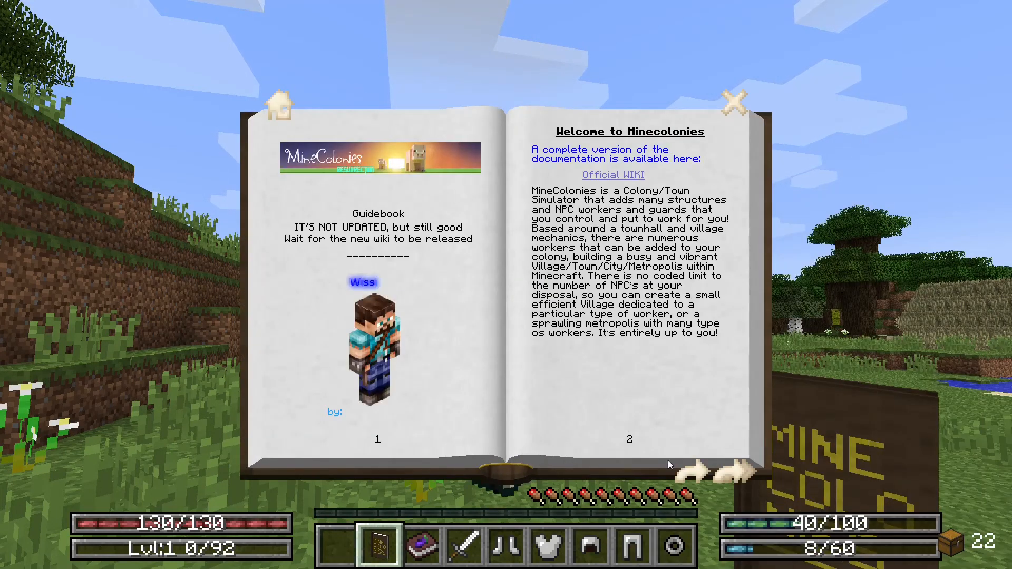
# Flip and fast-forward through the MineColonies guidebook to its final command pages 113–114
pyautogui.click(707, 469)
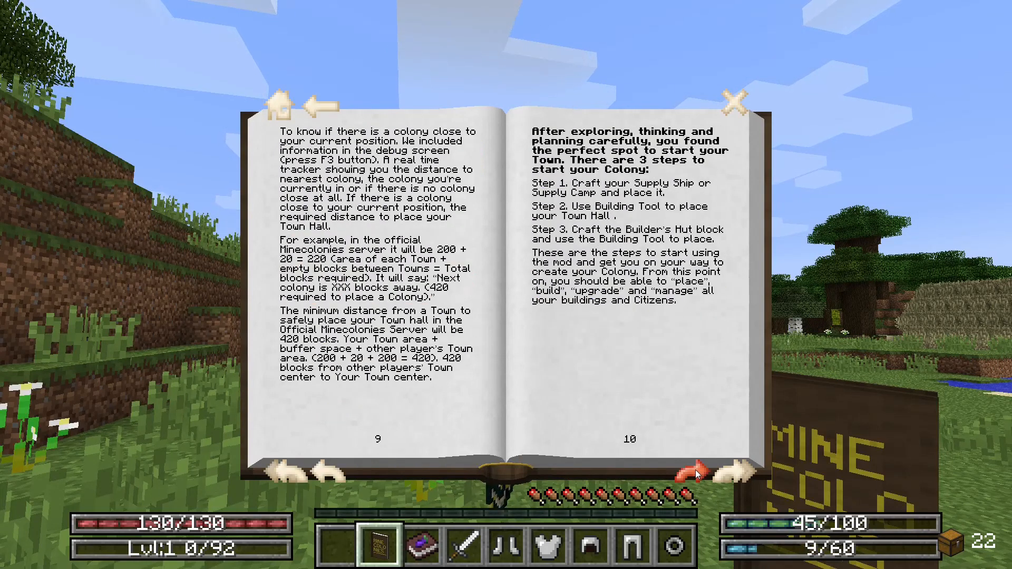
pyautogui.click(697, 470)
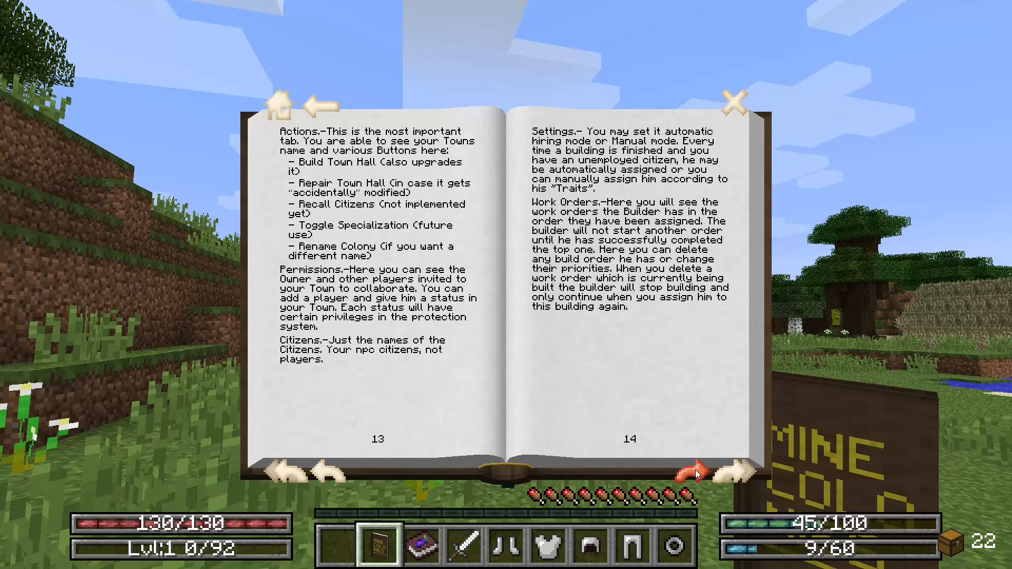
pyautogui.click(697, 467)
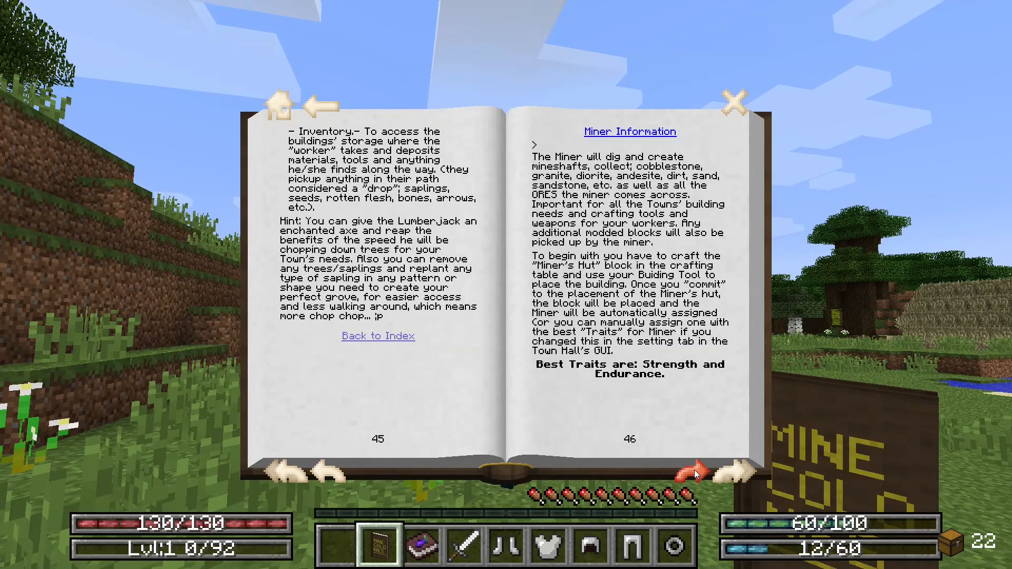
pyautogui.click(726, 470)
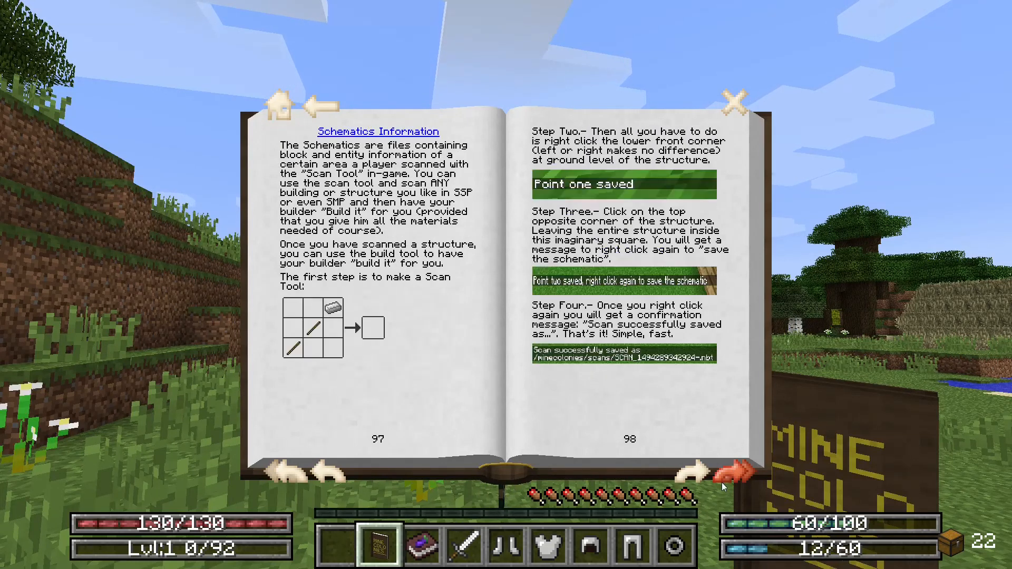
pyautogui.click(693, 470)
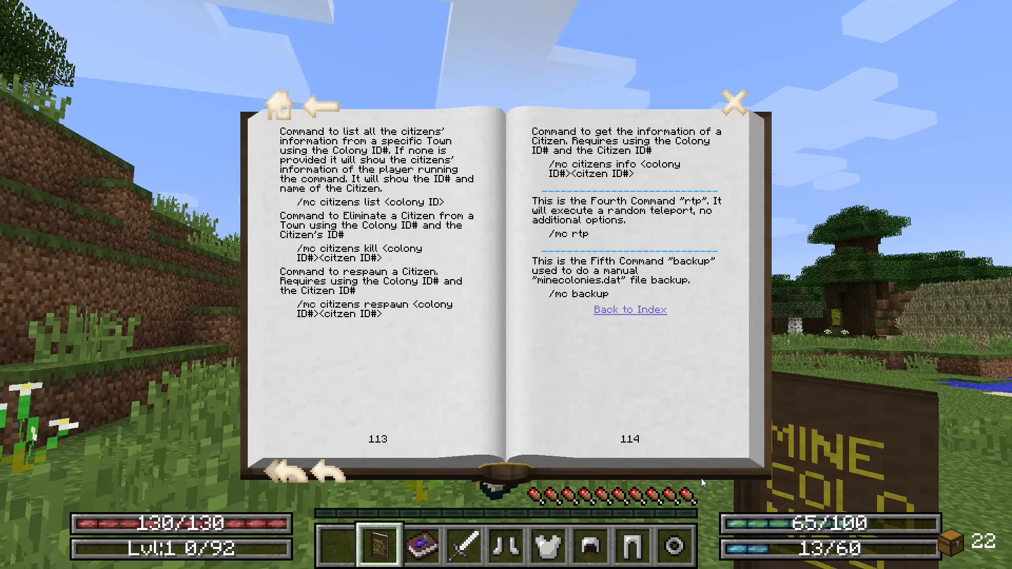